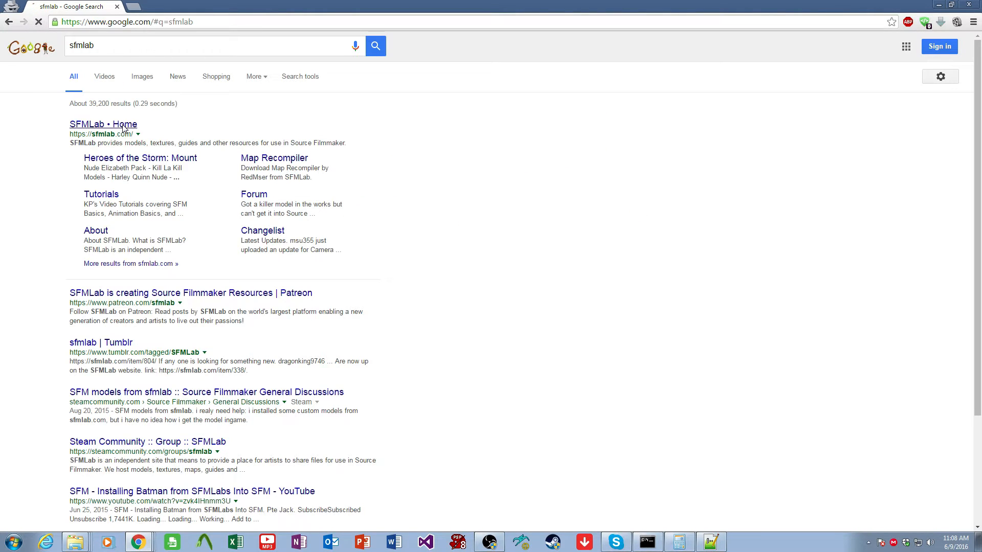
# Step: Open the Realistic Basketball item on SFMLab and download Basketball.zip from a server
pyautogui.click(102, 124)
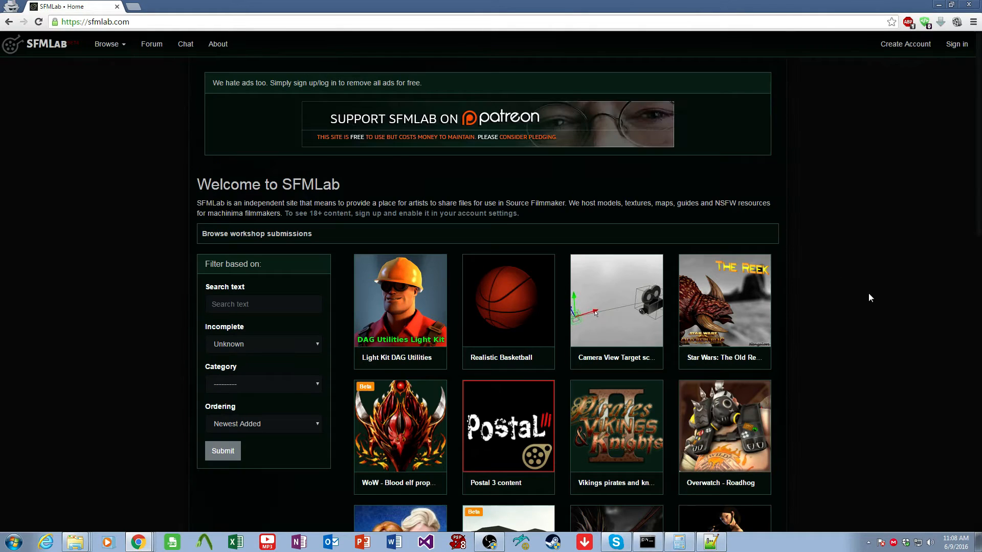
pyautogui.moveTo(521, 293)
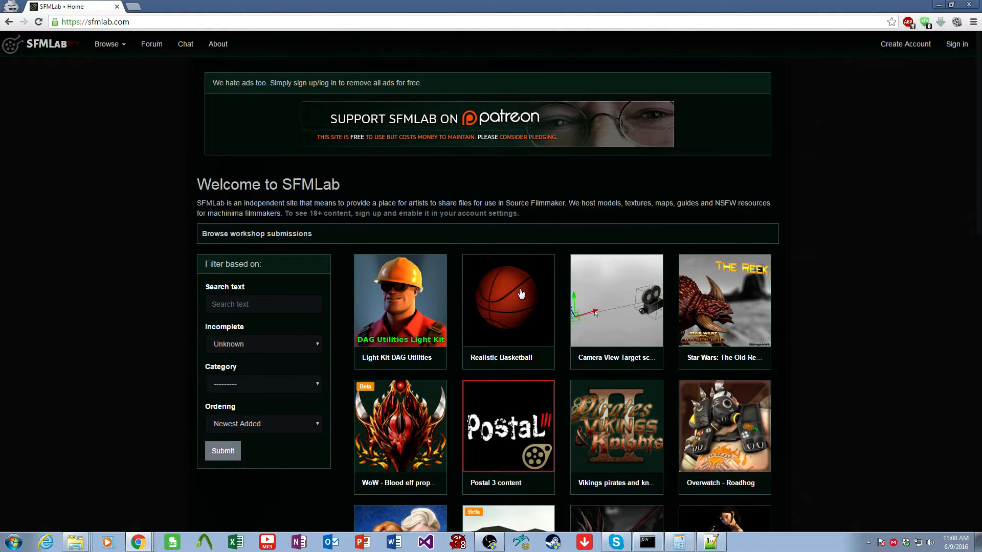
pyautogui.click(522, 300)
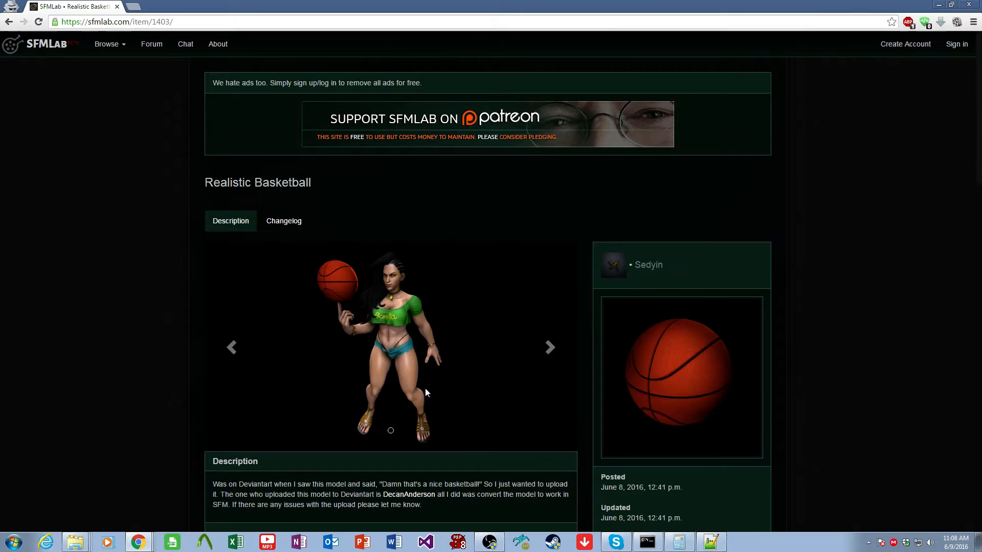
pyautogui.scroll(-3)
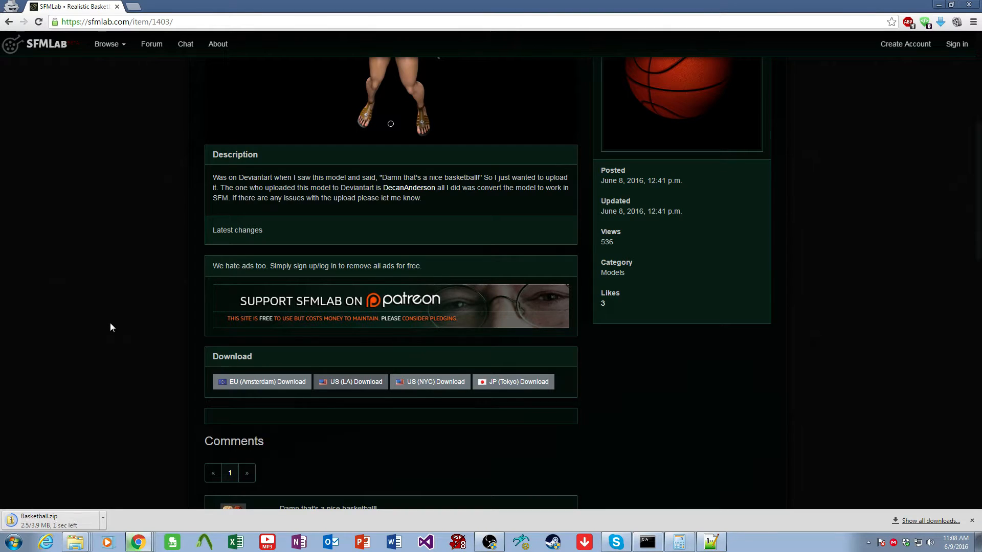
pyautogui.click(103, 520)
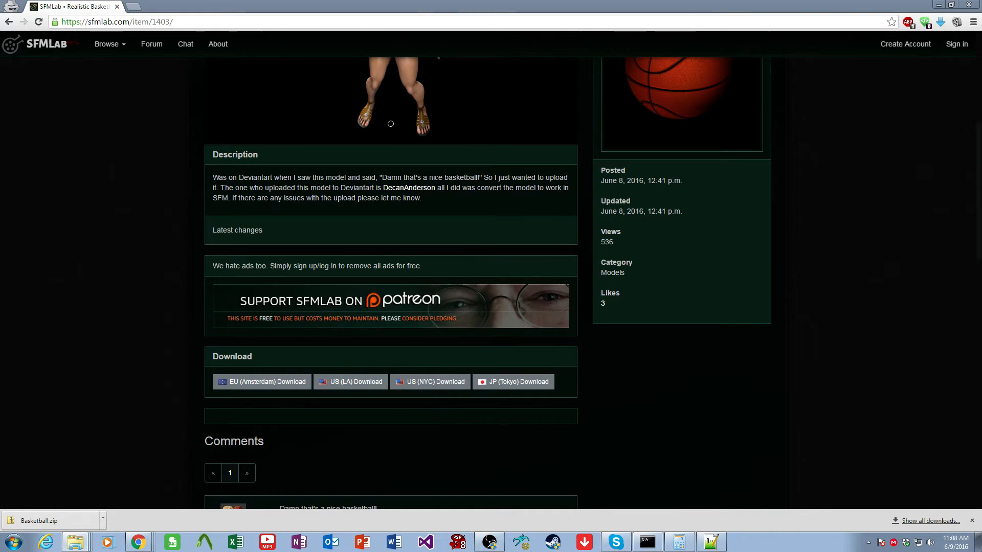
# Step: Extract Basketball.zip with 7-Zip to a Basketball folder and open its inner Basketball folder
pyautogui.rightClick(260, 171)
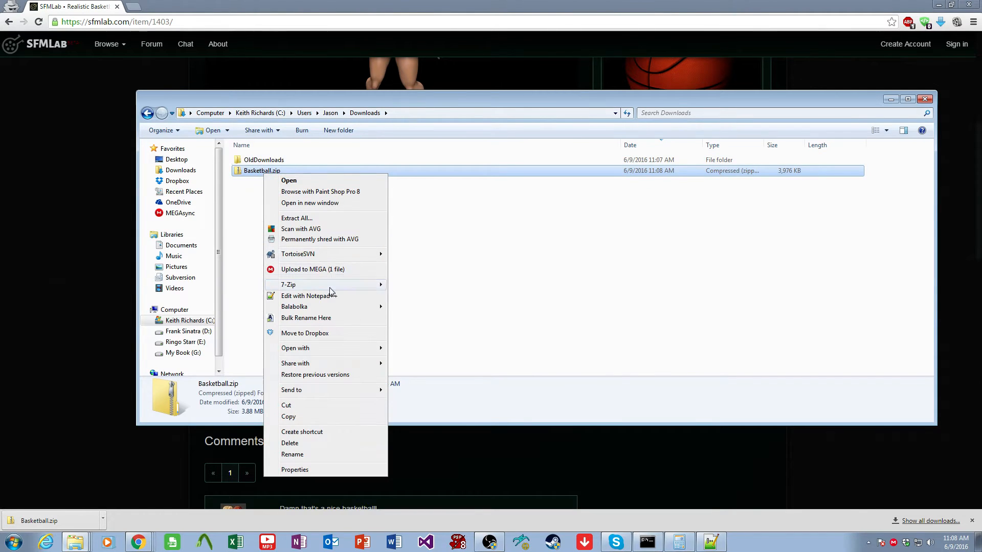
pyautogui.moveTo(309, 285)
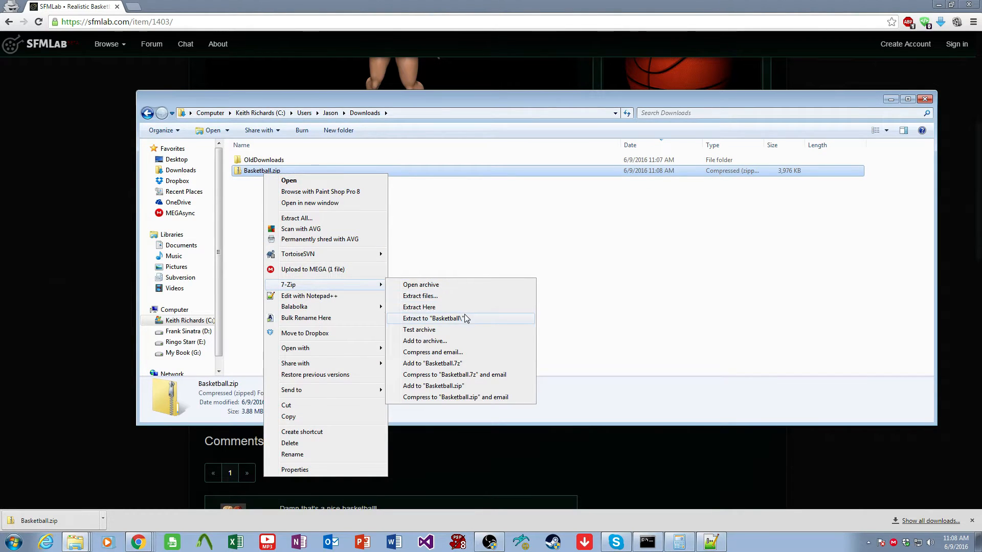
pyautogui.click(433, 319)
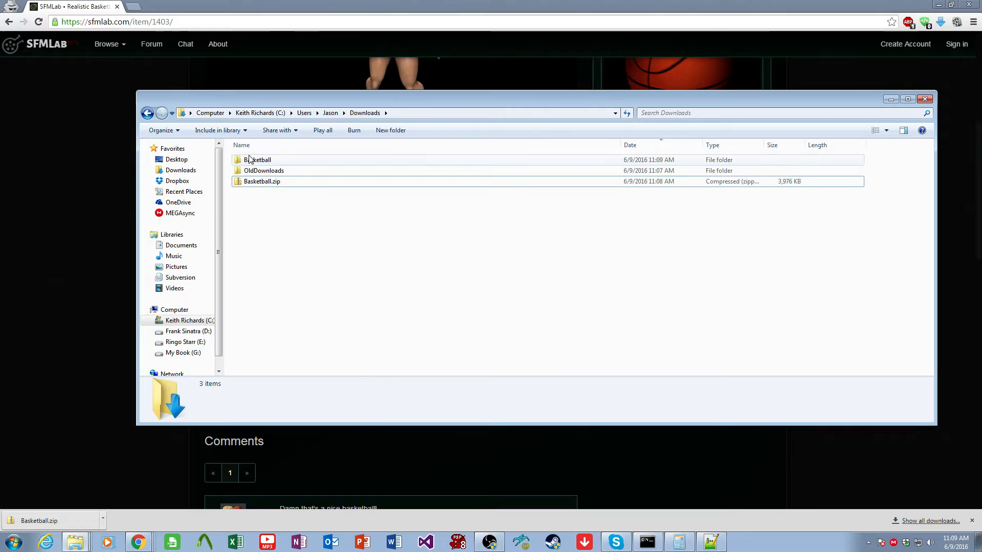
pyautogui.doubleClick(257, 160)
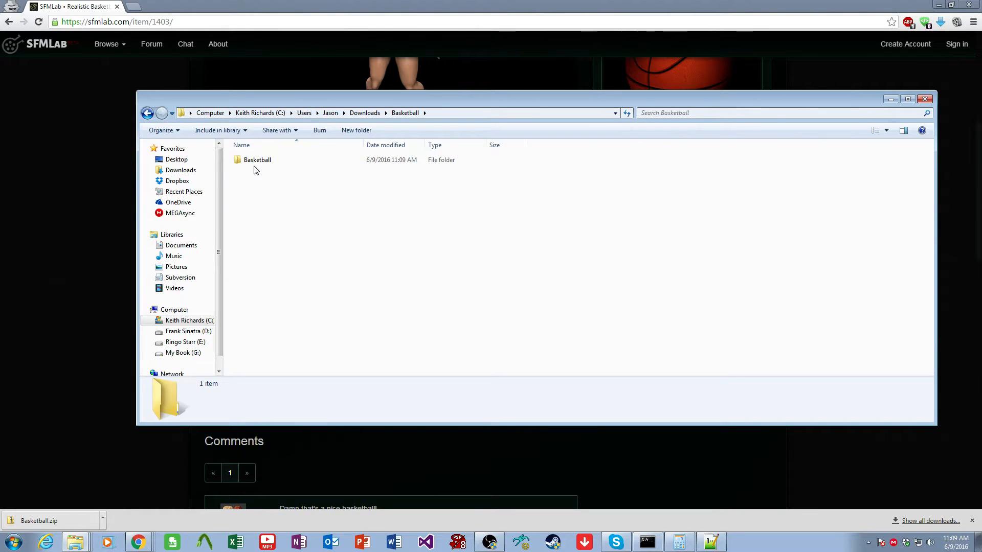
pyautogui.doubleClick(257, 160)
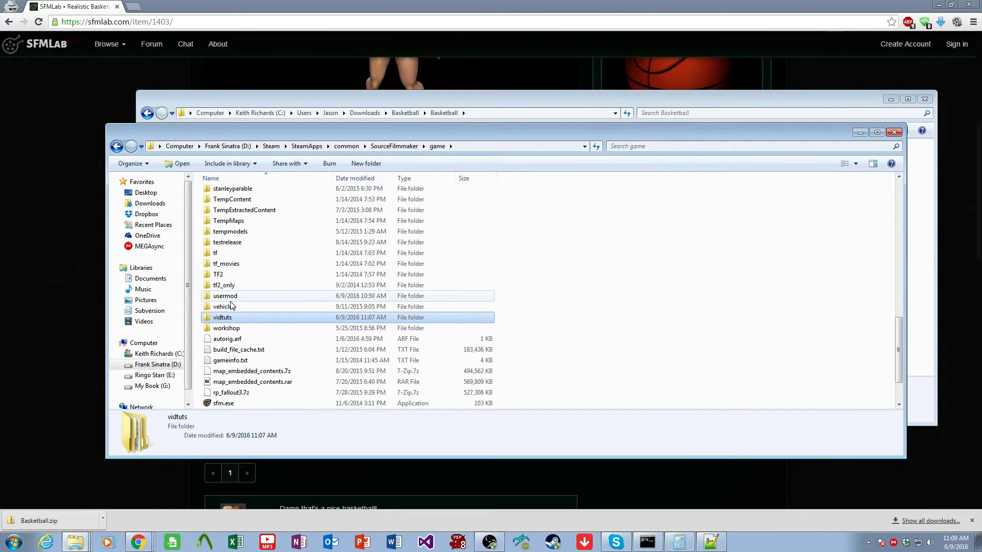
pyautogui.moveTo(232, 302)
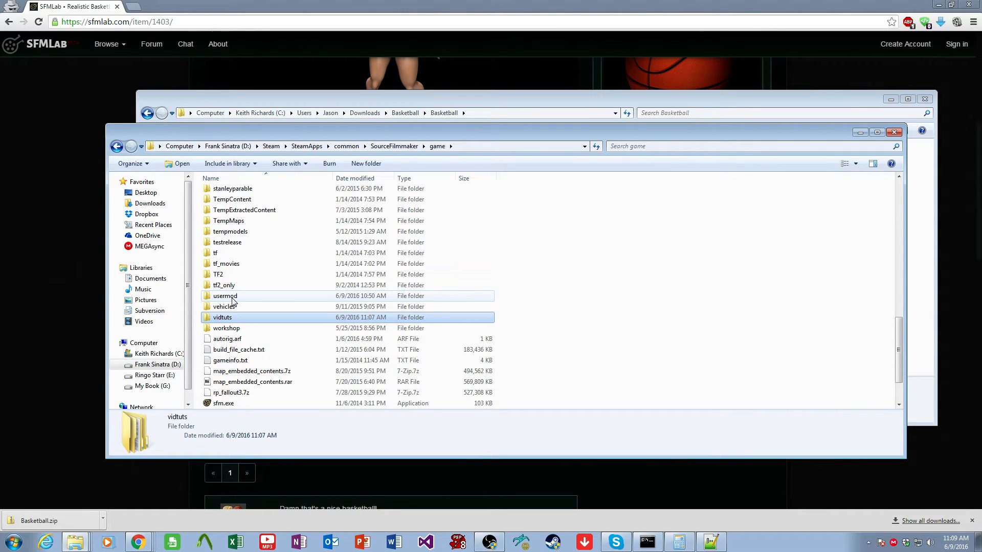
# Step: Open the vidtuts folder in D:\Steam\SteamApps\common\SourceFilmmaker\game
pyautogui.click(222, 317)
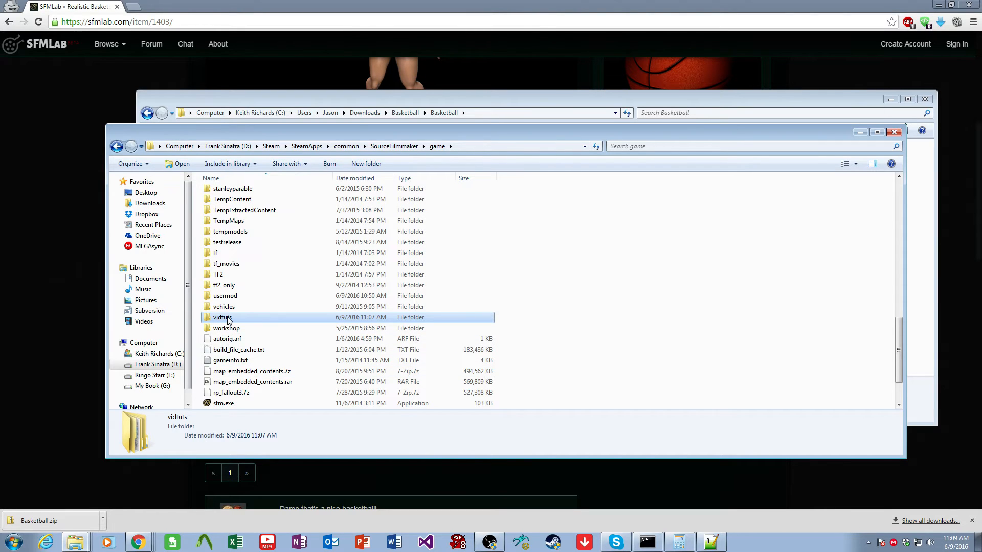
pyautogui.doubleClick(221, 317)
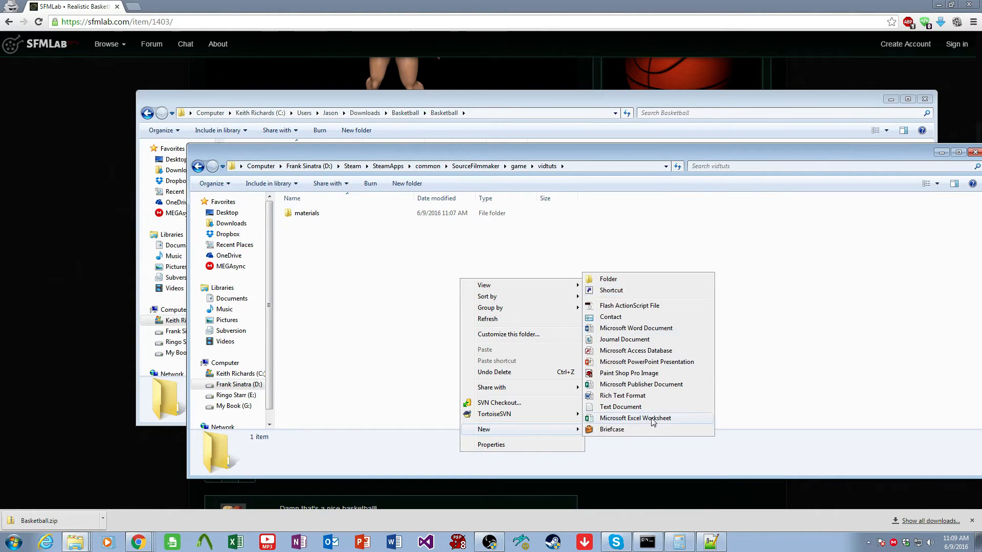
# Step: Create a folder named models inside vidtuts
pyautogui.click(608, 278)
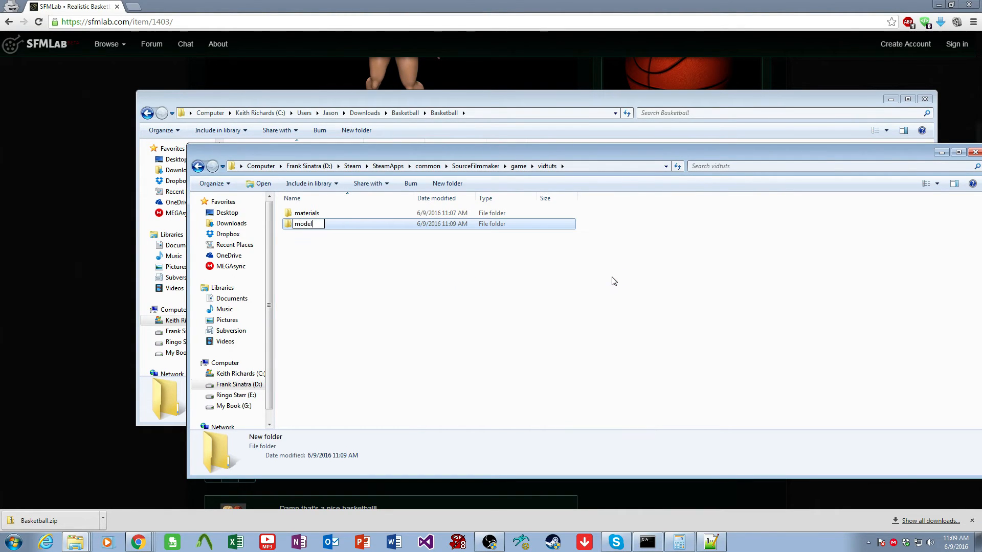
pyautogui.press('Enter')
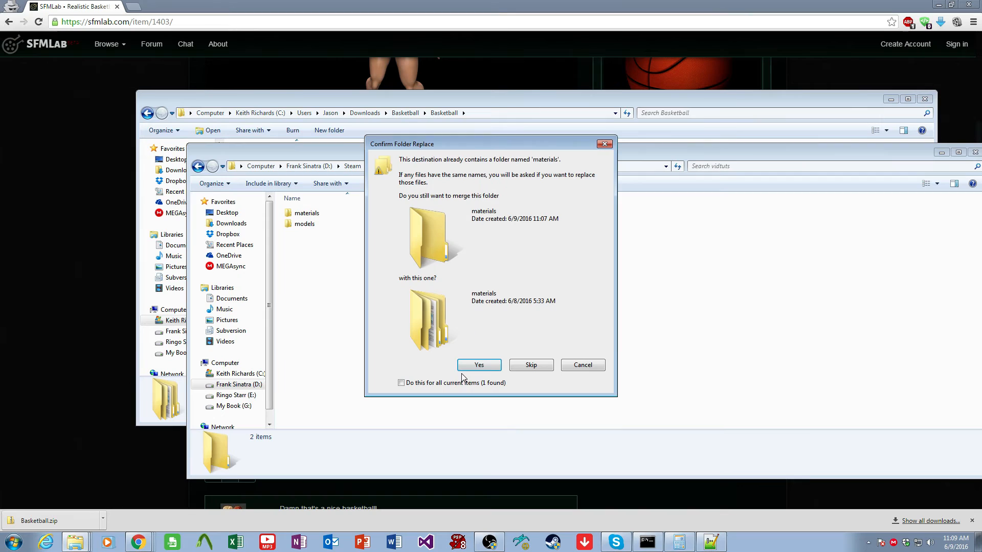
# Step: Confirm the folder replace to merge the basketball materials into vidtuts
pyautogui.click(479, 365)
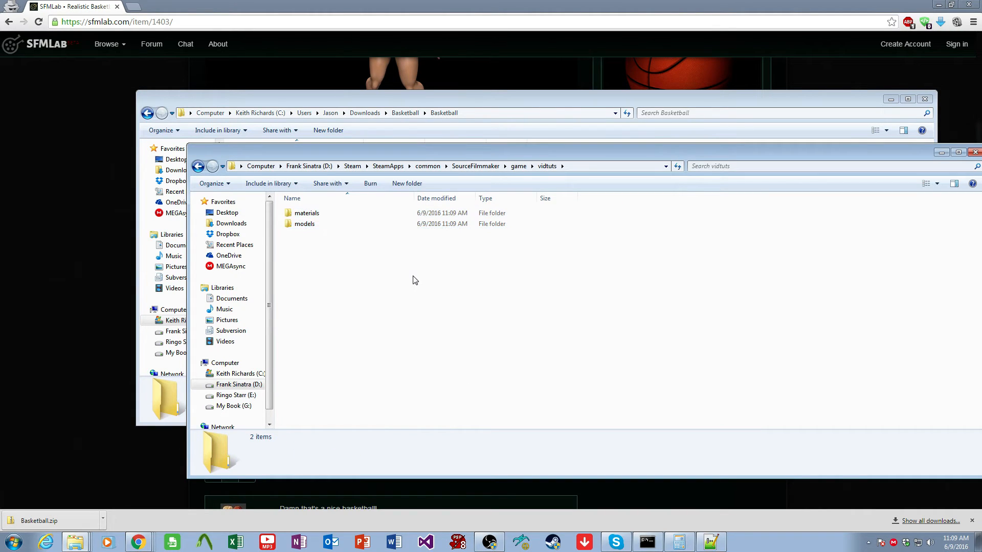
pyautogui.click(11, 539)
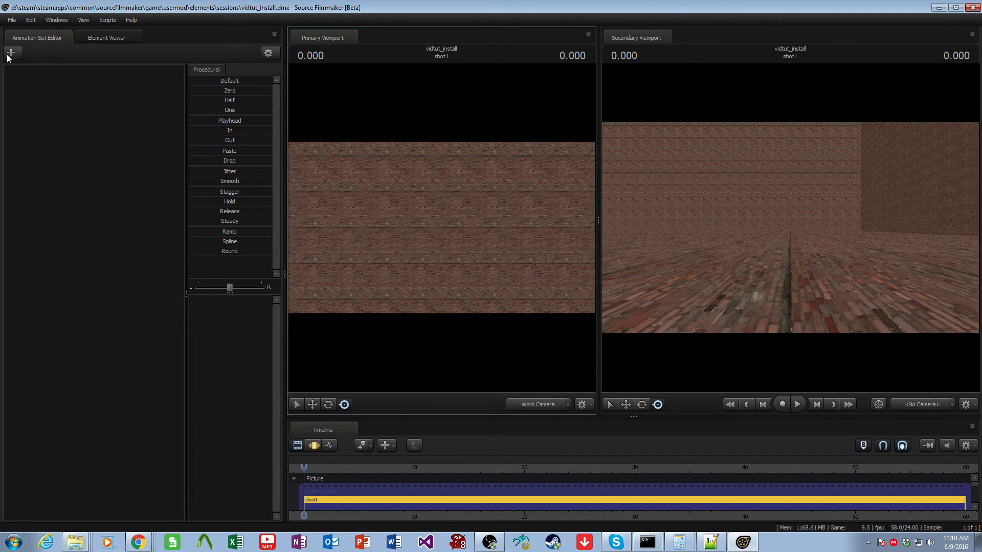
# Step: Add vidtuts basketball.mdl to the session as a new animation set
pyautogui.click(12, 52)
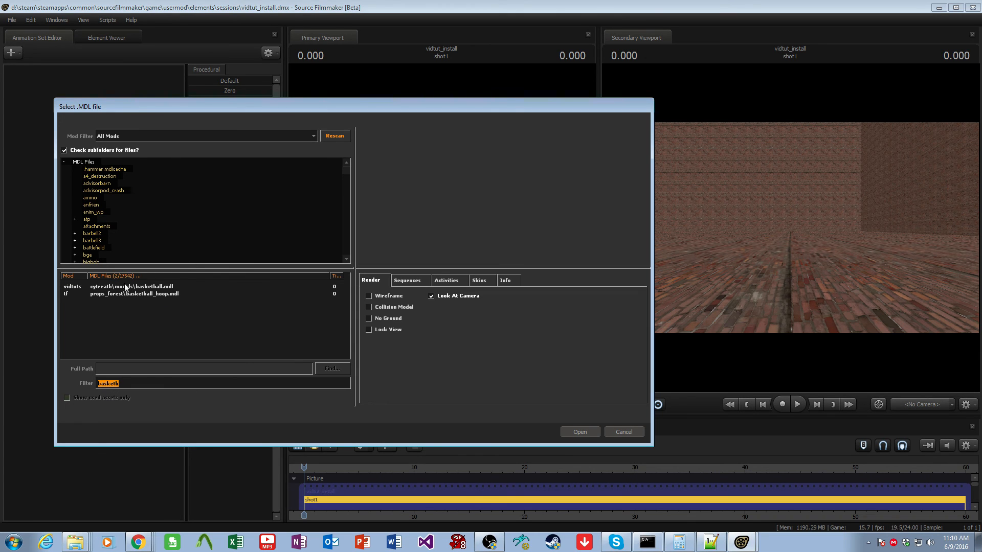
pyautogui.click(580, 432)
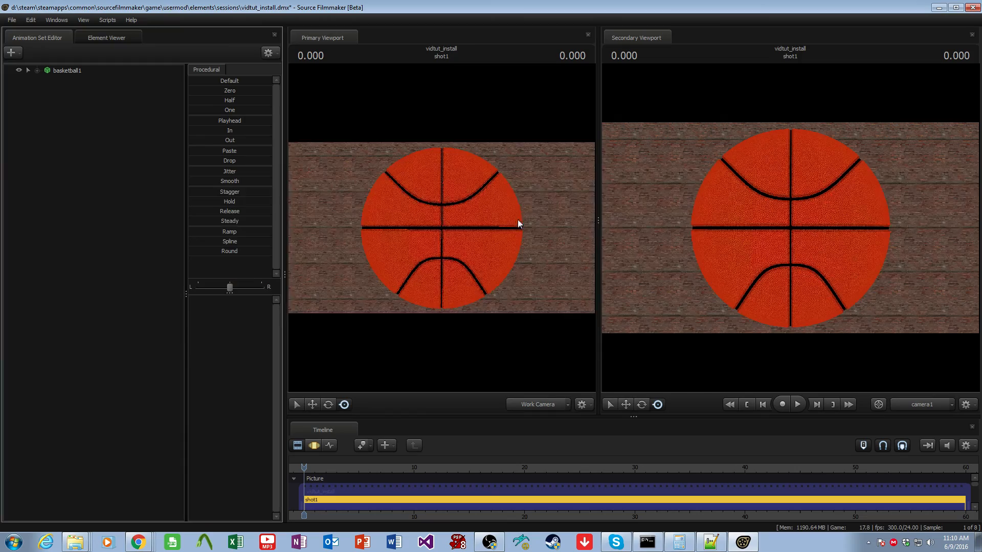